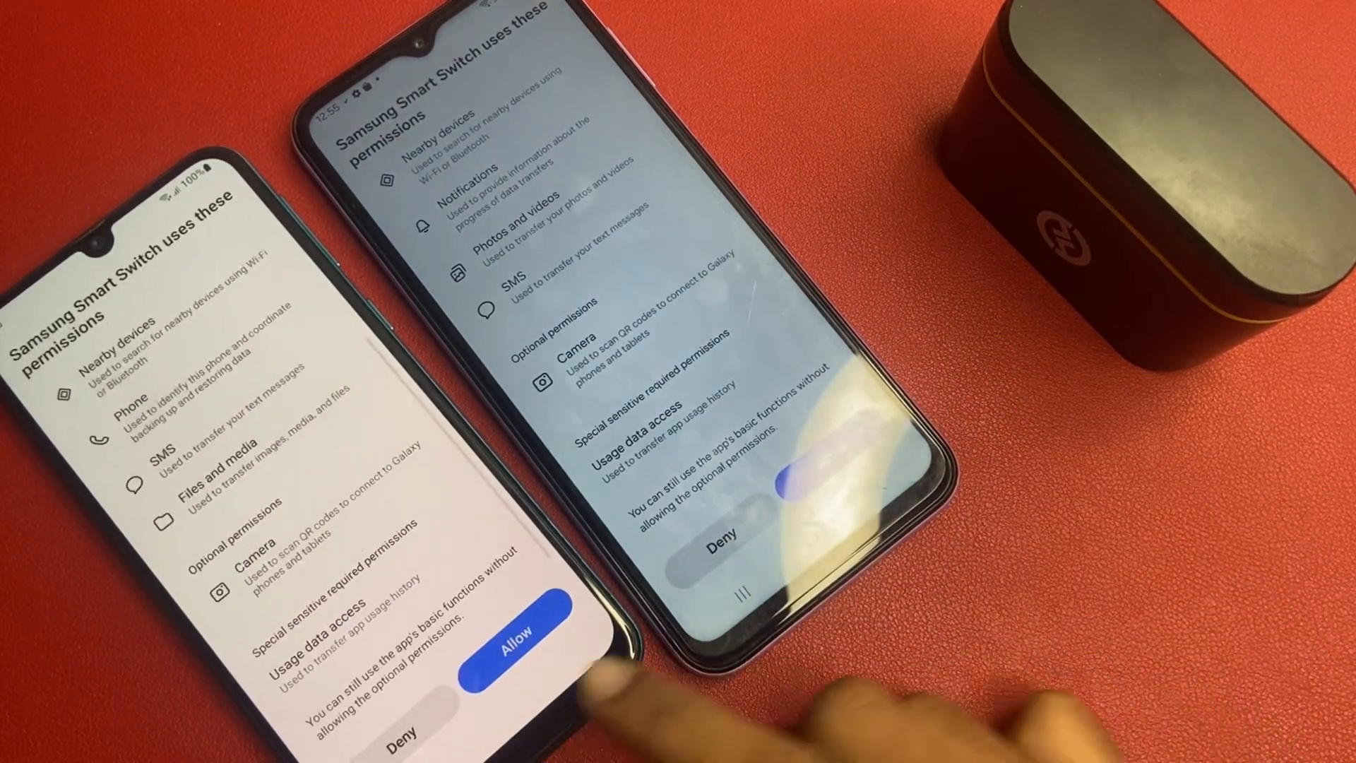
# Step: Allow Smart Switch's requested permissions so the phone shows the send-or-receive choice
pyautogui.click(513, 628)
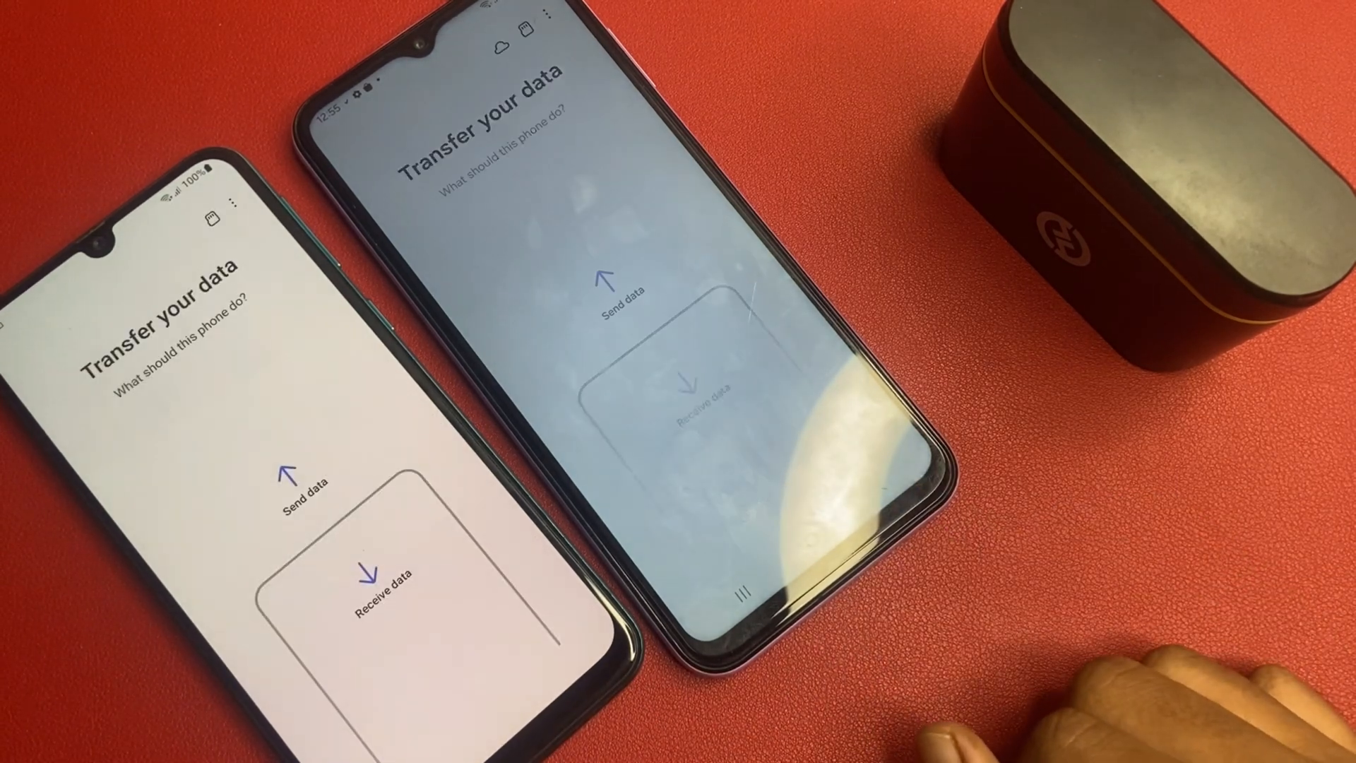